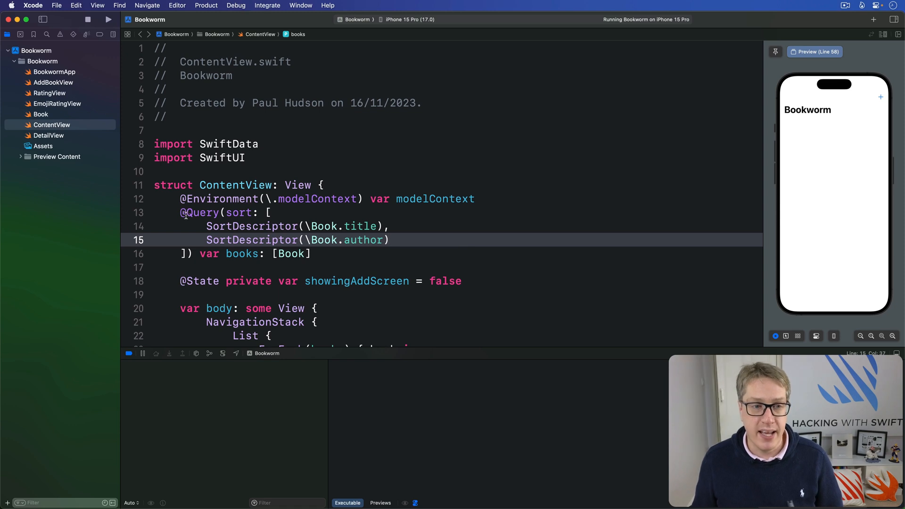
pyautogui.doubleClick(202, 213)
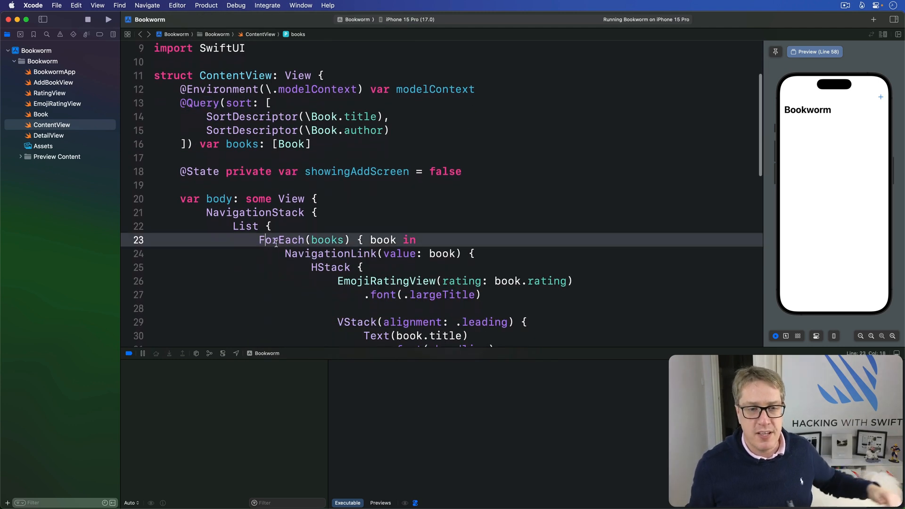
pyautogui.doubleClick(283, 240)
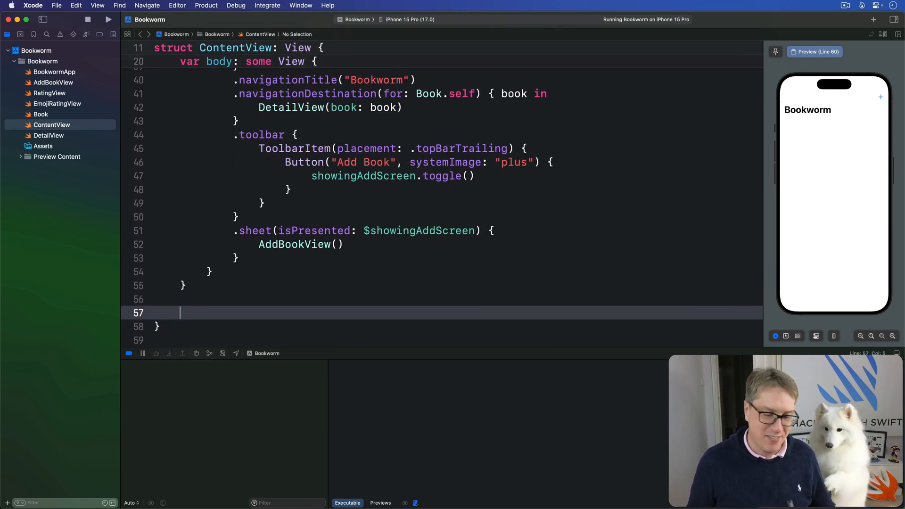
# - Declare func deleteBooks(at offsets: IndexSet) with an empty body
pyautogui.write('func deleteBooks(at')
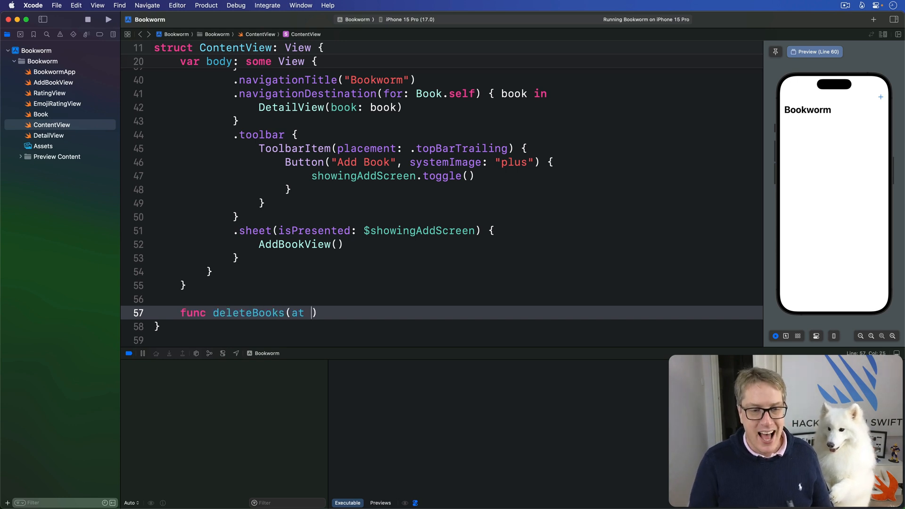
pyautogui.write('offset: IndexS')
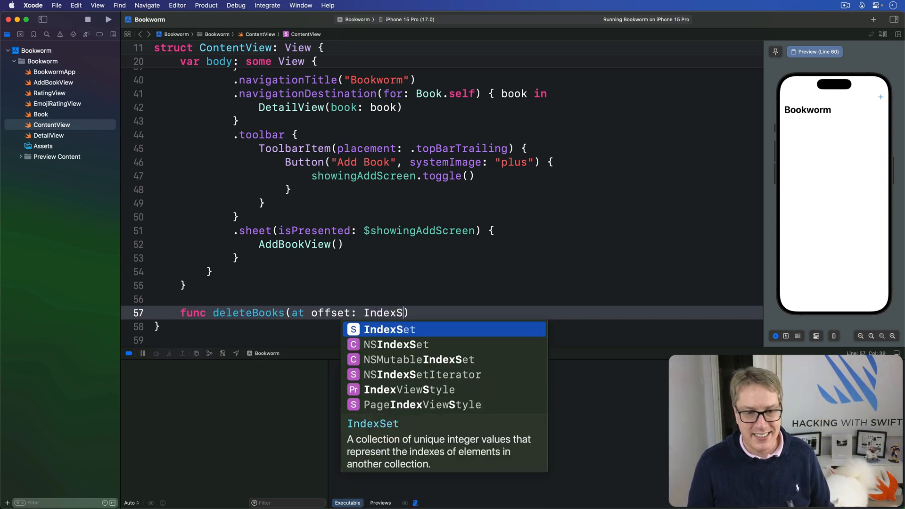
pyautogui.press('Return')
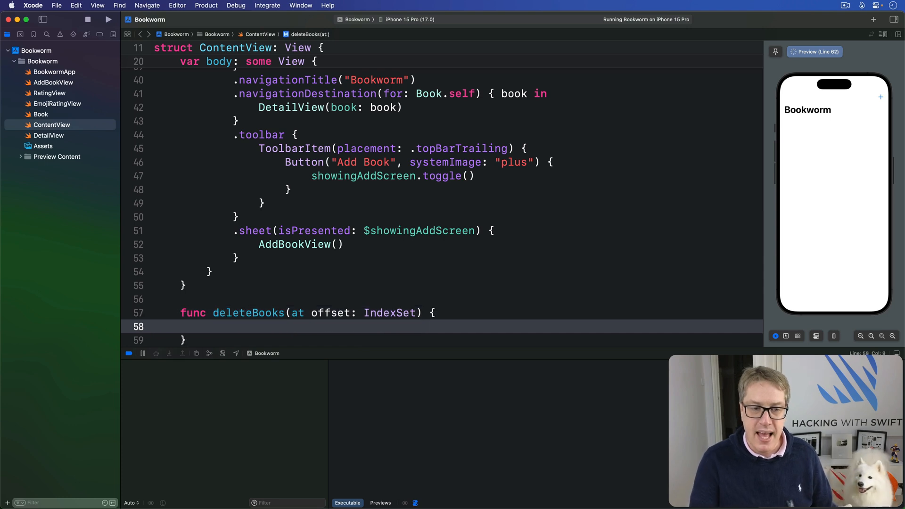
pyautogui.scroll(-3)
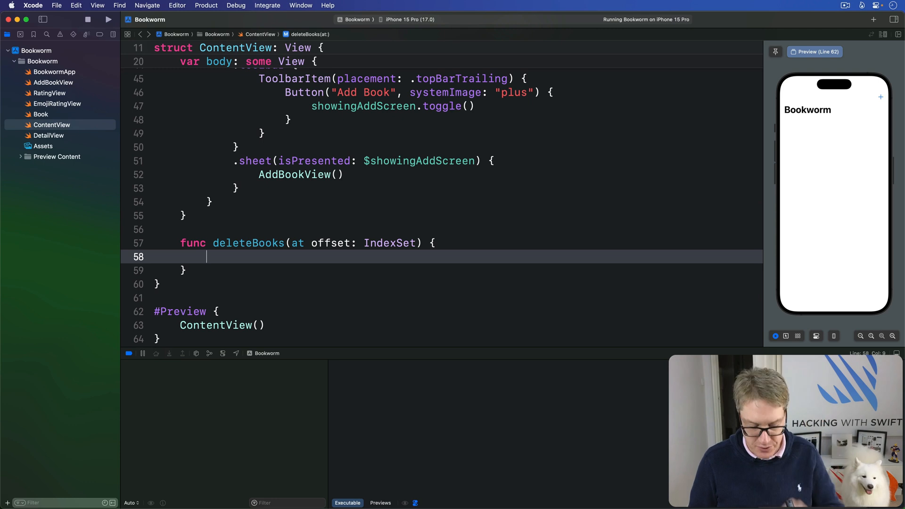
# - Loop over offsets, taking let book = books[offset] and calling modelContext.delete(book)
pyautogui.write('for offsret in')
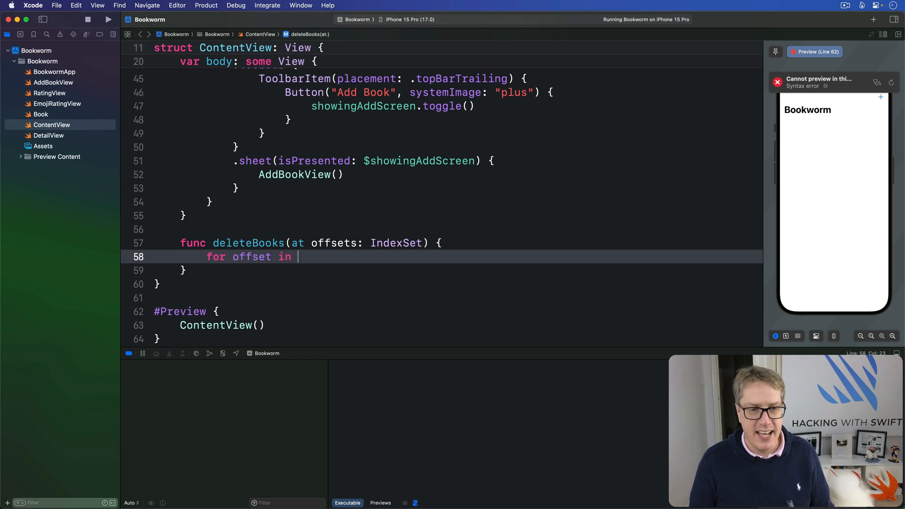
pyautogui.write('offsets {')
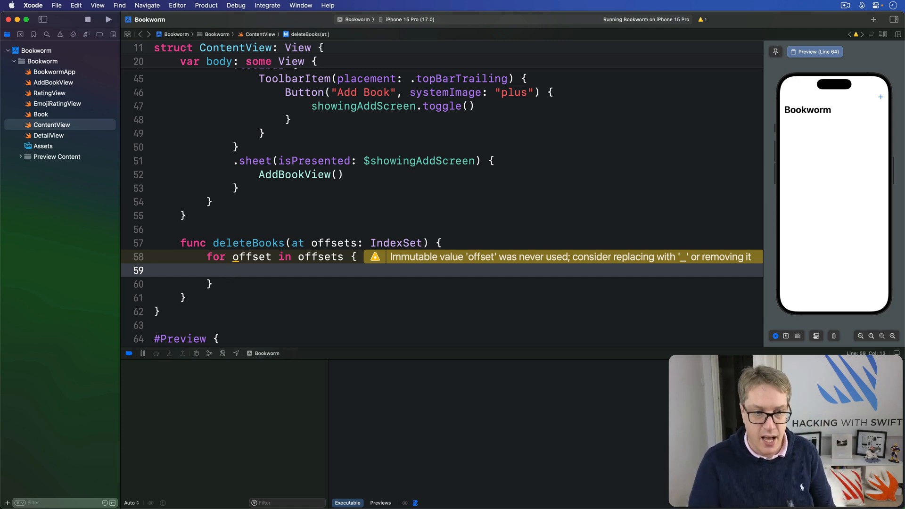
pyautogui.write('lwet')
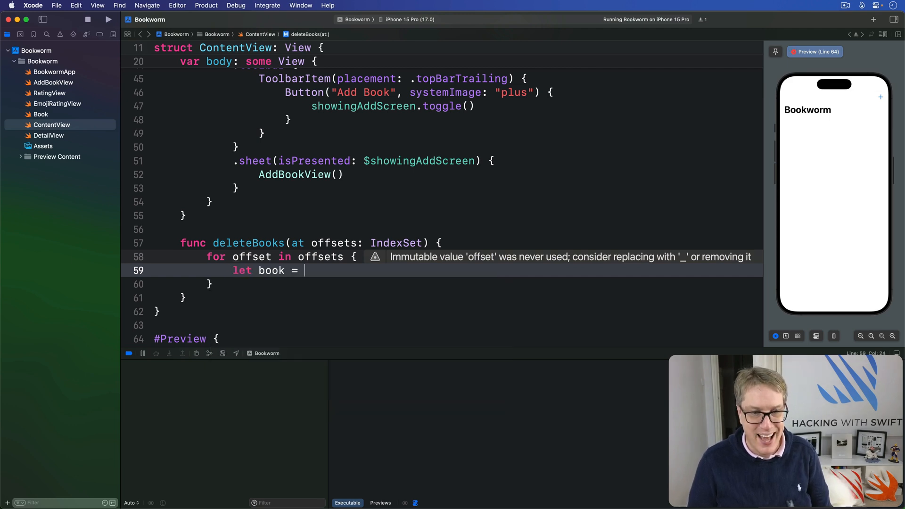
pyautogui.write('books[offset]')
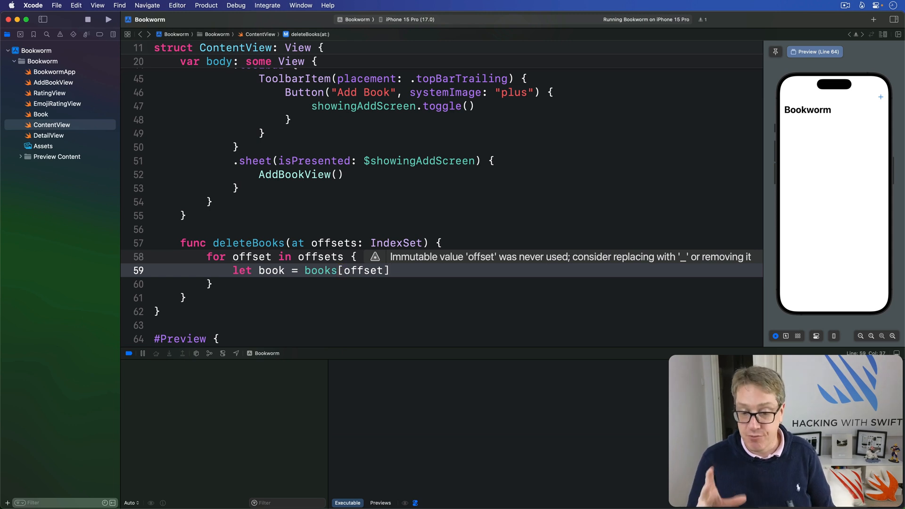
pyautogui.write('modelContext.delete(b')
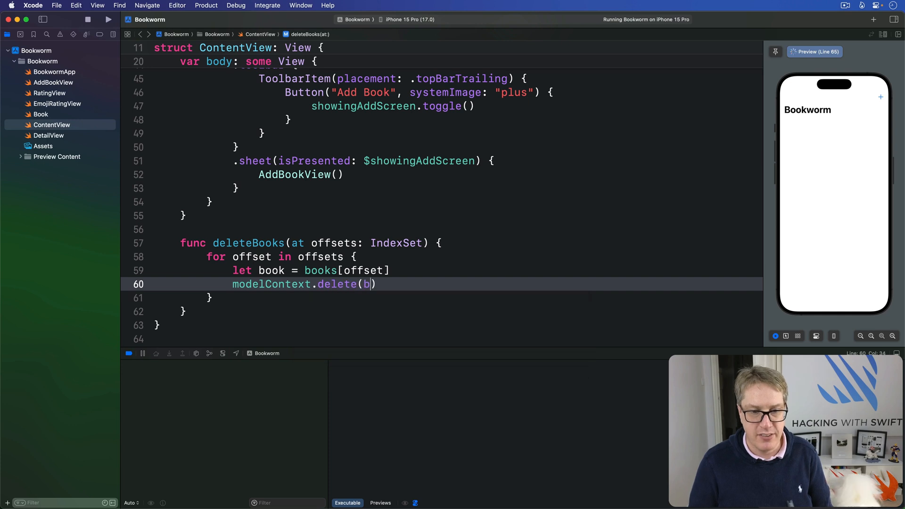
pyautogui.write('book')
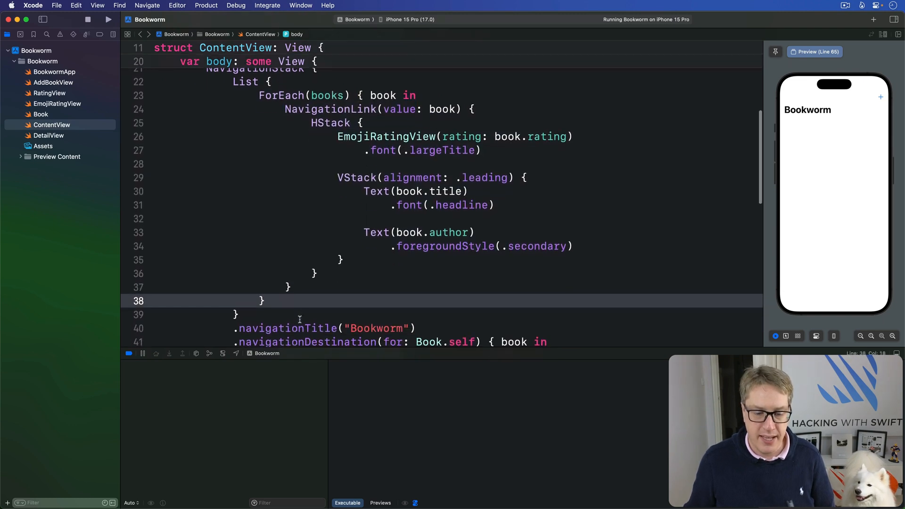
# - Attach .onDelete(perform: deleteBooks) to the ForEach over books
pyautogui.write('.onDelete(perform: { indexSet in')
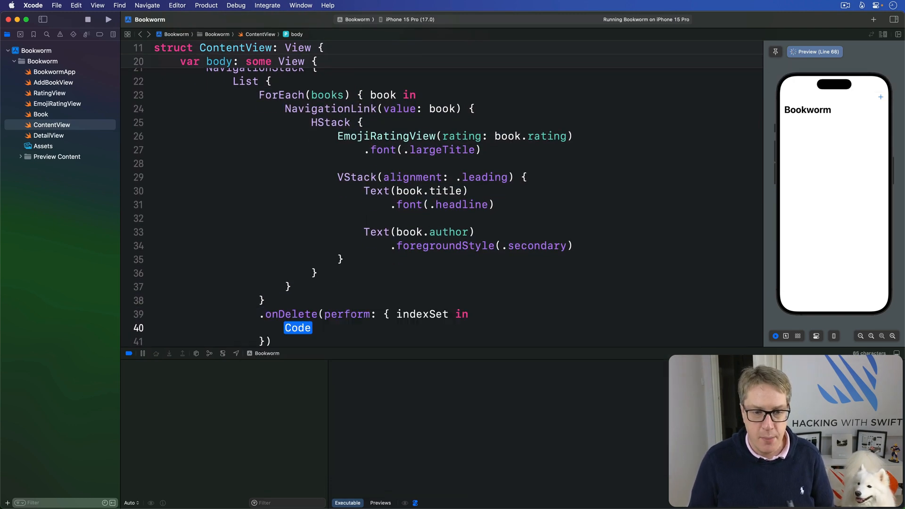
pyautogui.click(347, 314)
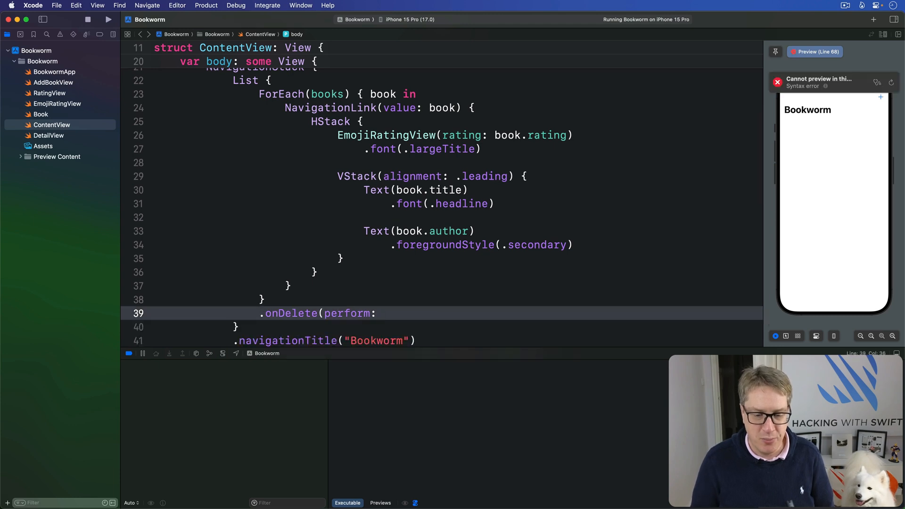
pyautogui.write('deleteBooks)')
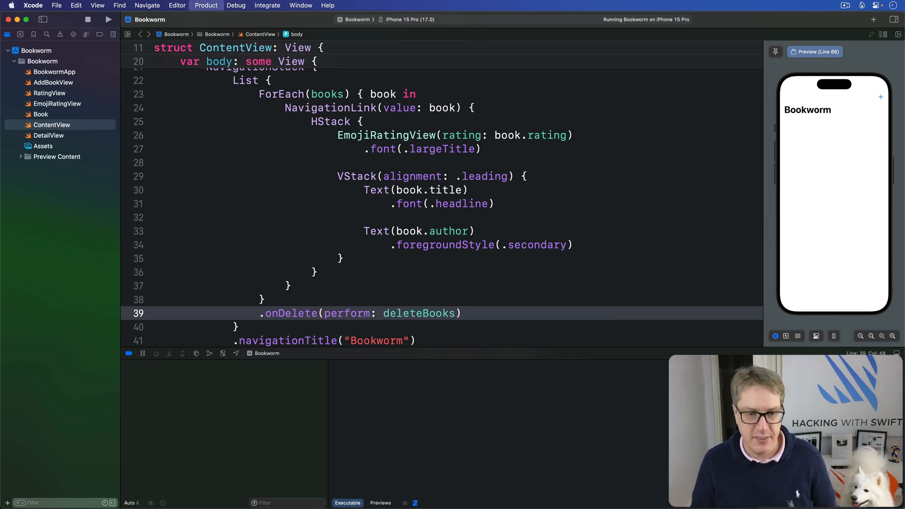
# - Run the app in the simulator and try swiping a book row
pyautogui.click(109, 19)
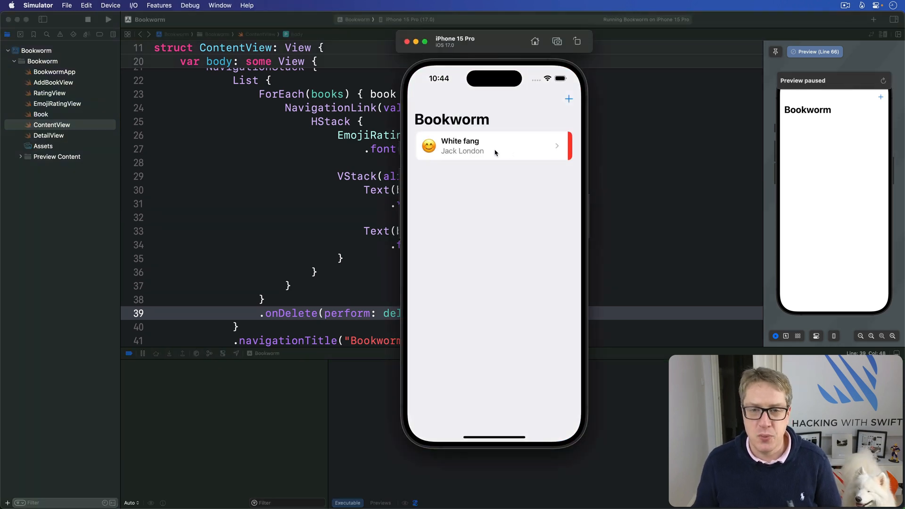
pyautogui.click(353, 228)
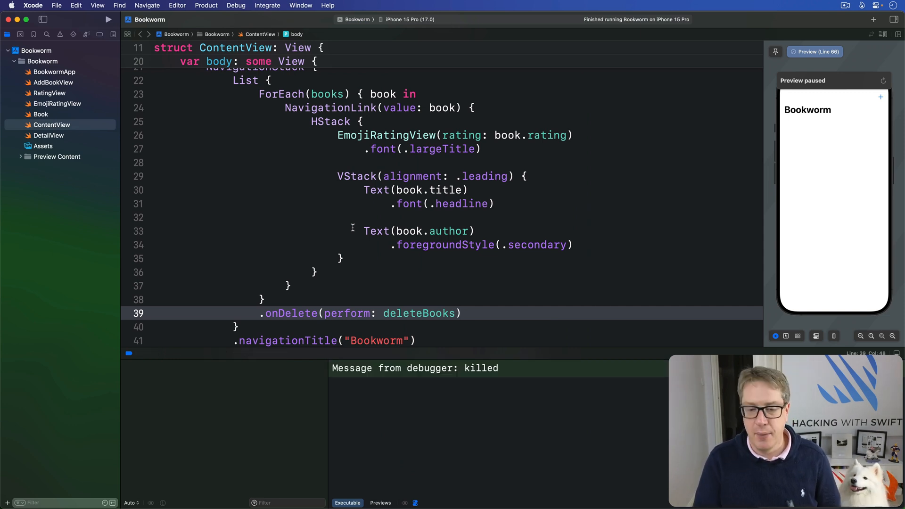
# - Add ToolbarItem(placement: .topBarLeading) { EditButton() } at the top of the toolbar
pyautogui.scroll(-3)
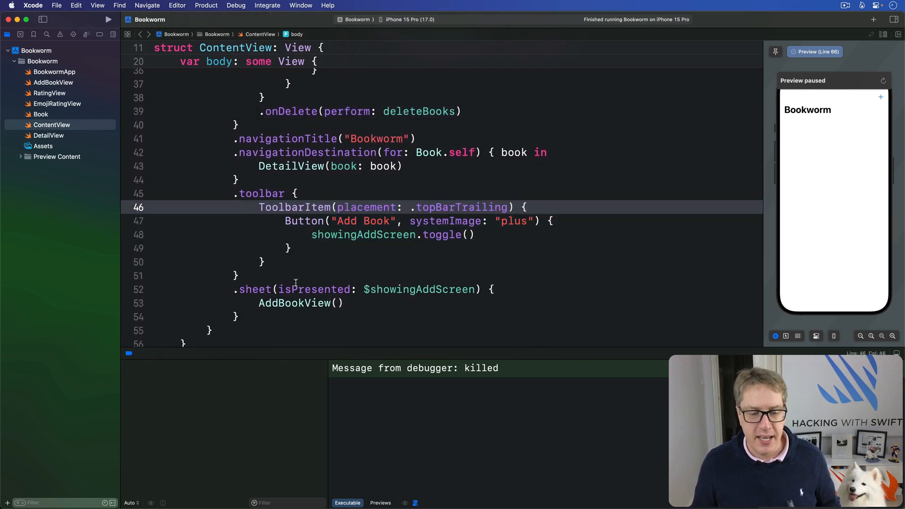
pyautogui.press('Return')
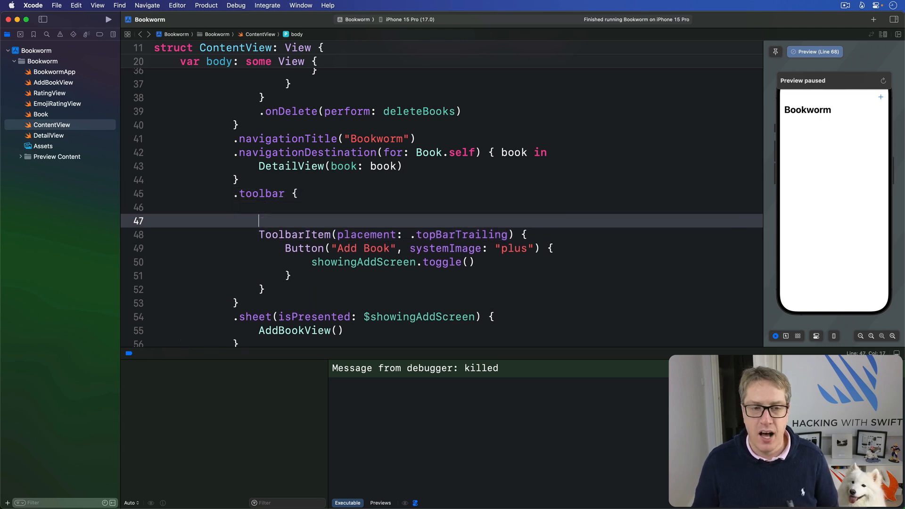
pyautogui.write('ToolbarItem(placement: ToolbarItemPlacement, content: () -> View')
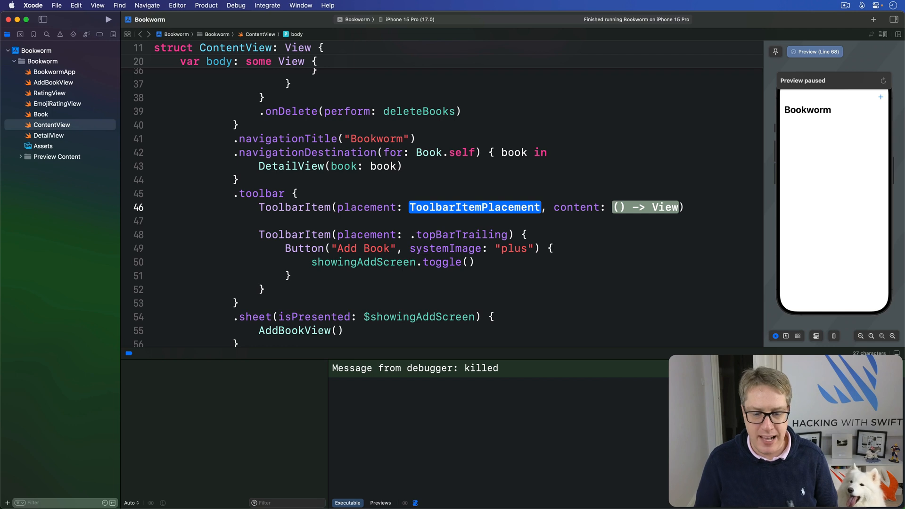
pyautogui.write('.topBarLeading) {')
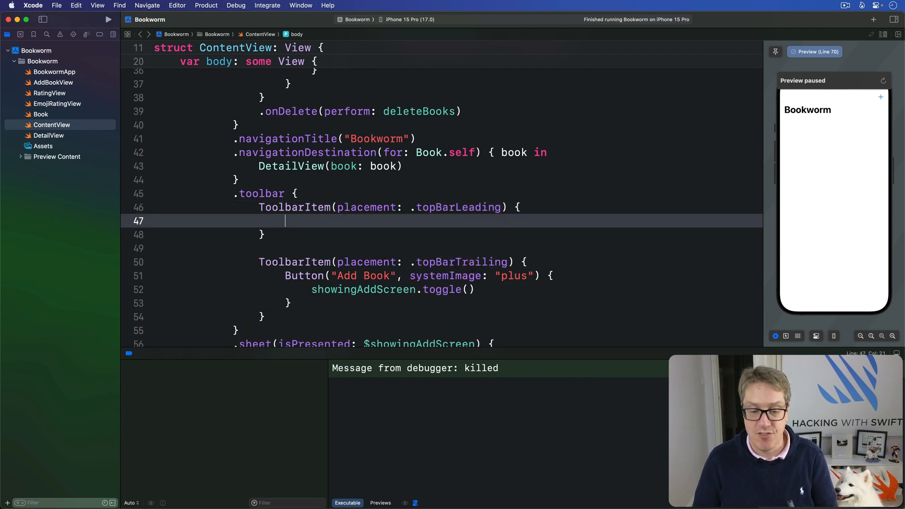
pyautogui.write('EditButton(')
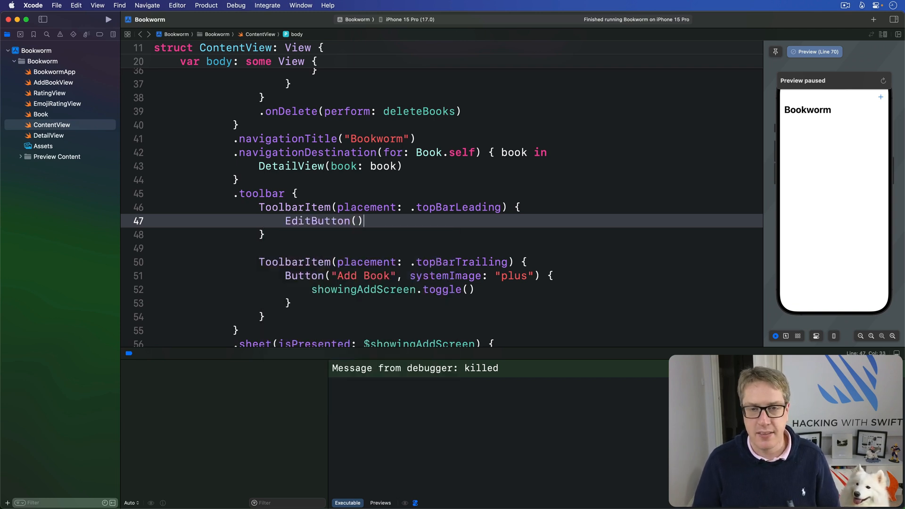
# - Run the updated app so the Edit button appears above the book list
pyautogui.click(108, 20)
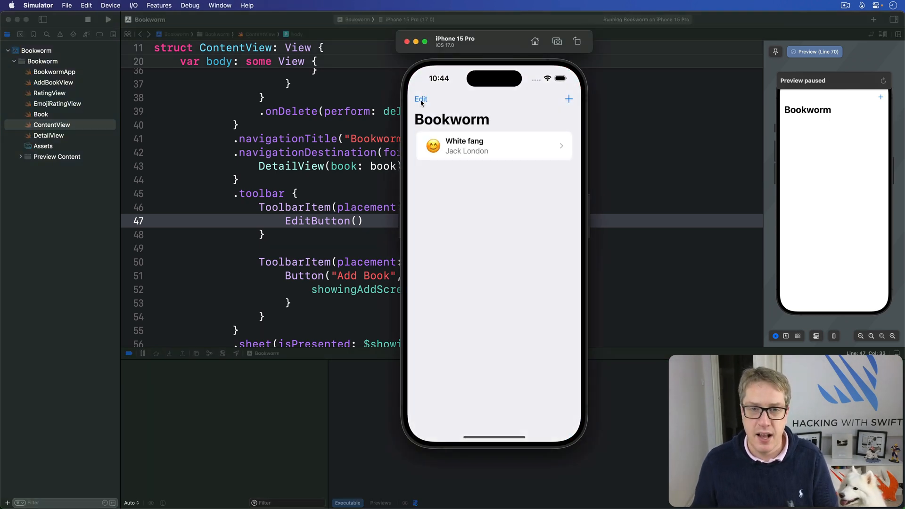
pyautogui.click(421, 98)
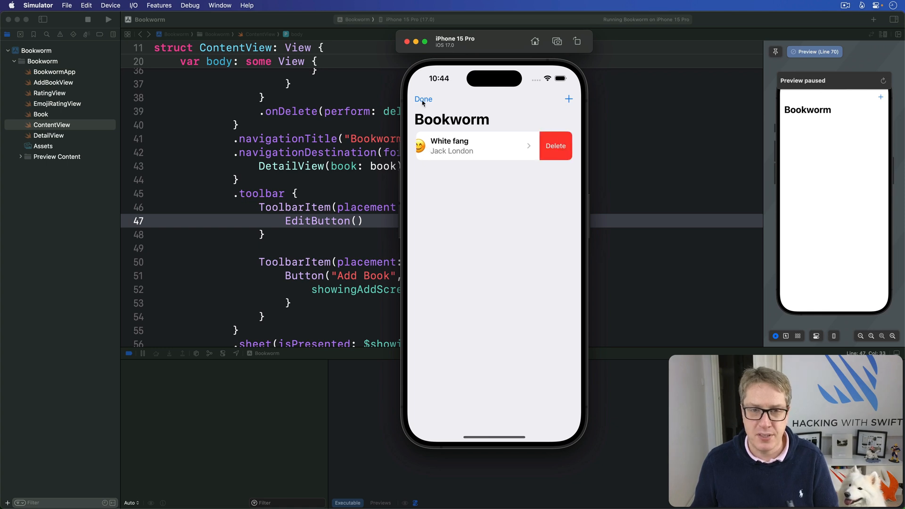
pyautogui.click(424, 99)
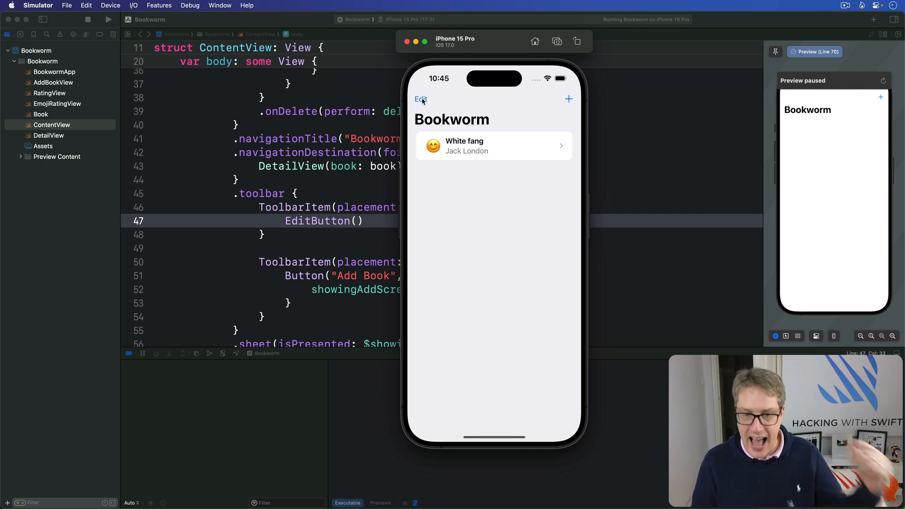
pyautogui.click(421, 99)
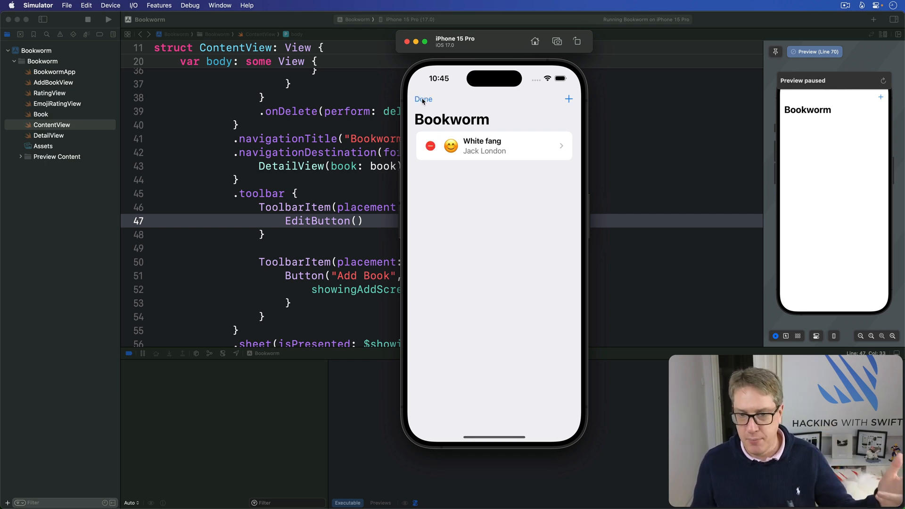
pyautogui.click(424, 99)
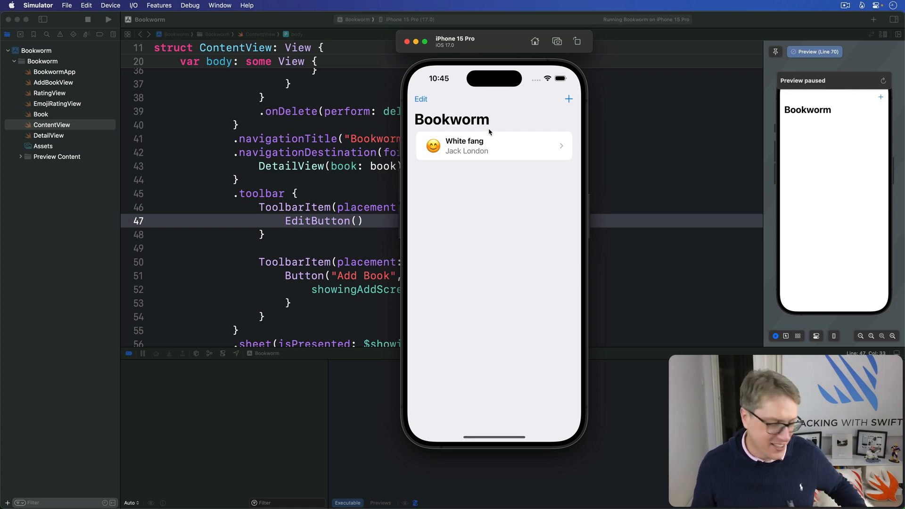